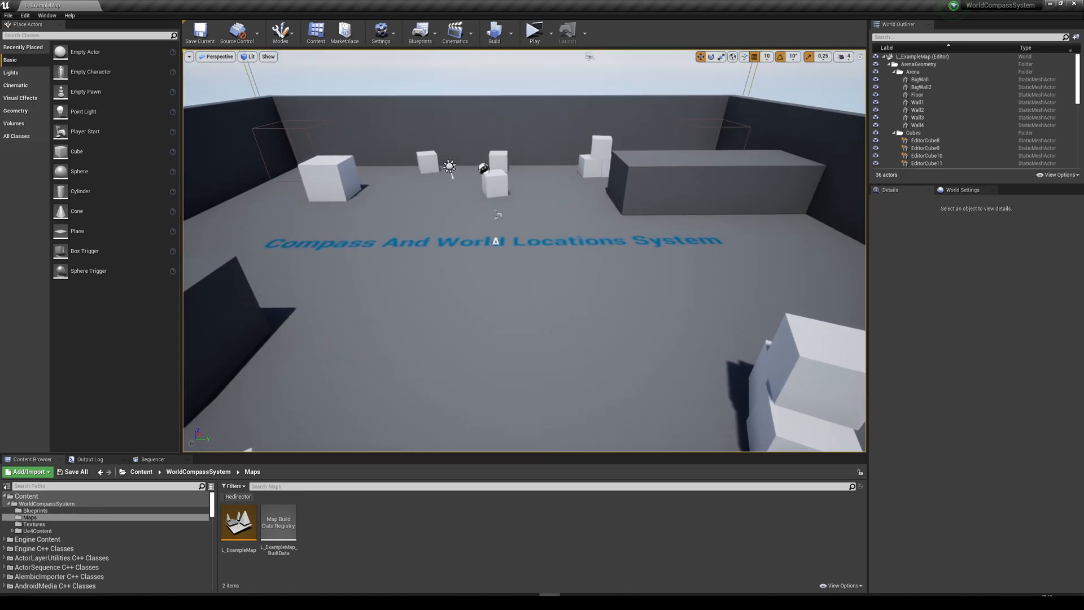
- Play-test the level twice to check the compass, then browse the compass system's Blueprint assets
left_click(533, 31)
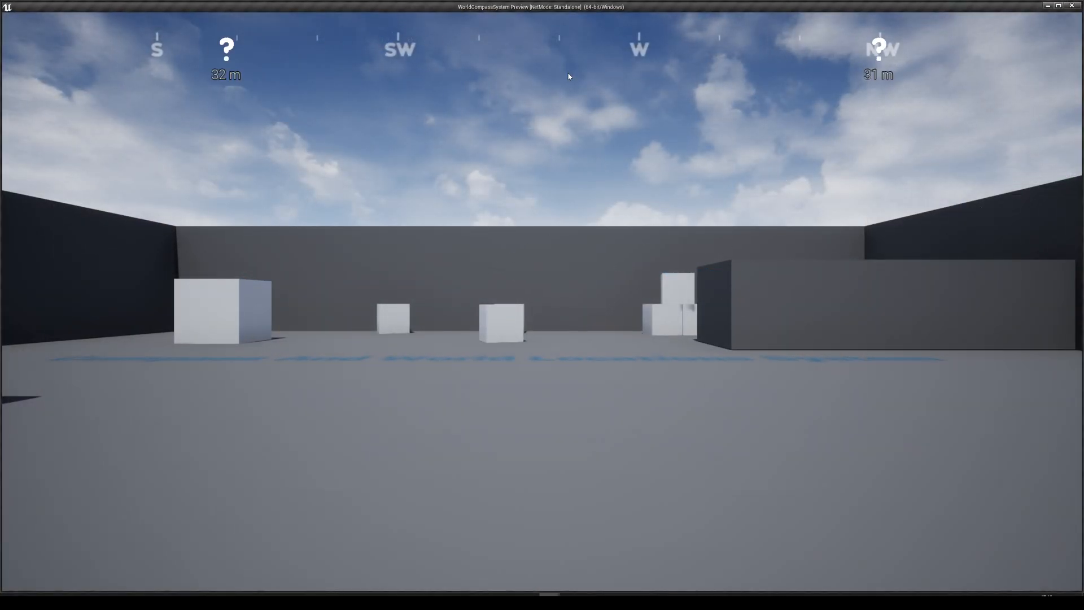
mouse_move(216, 62)
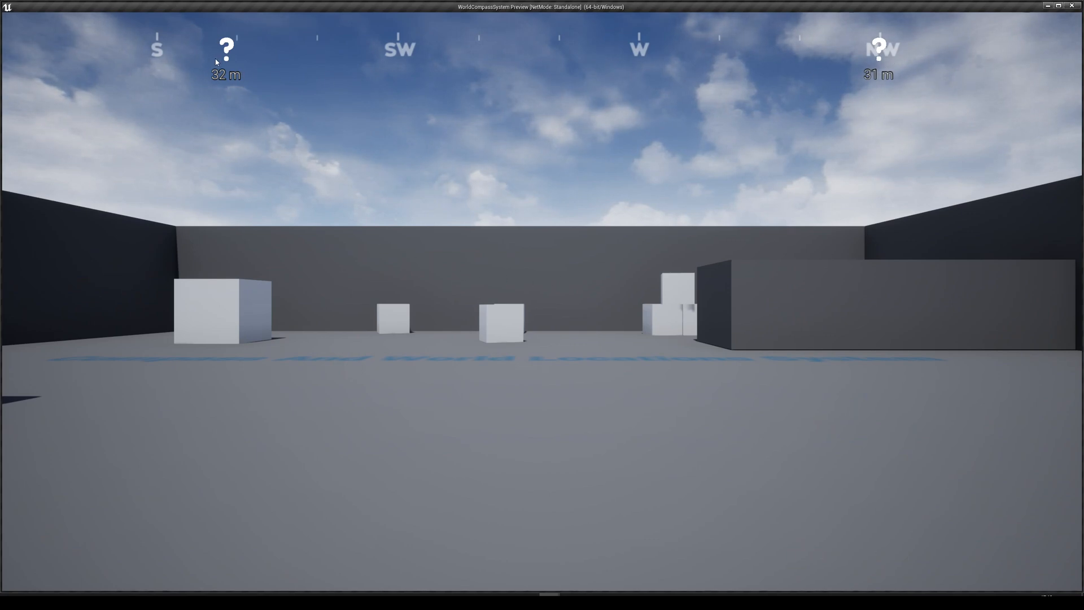
mouse_move(641, 272)
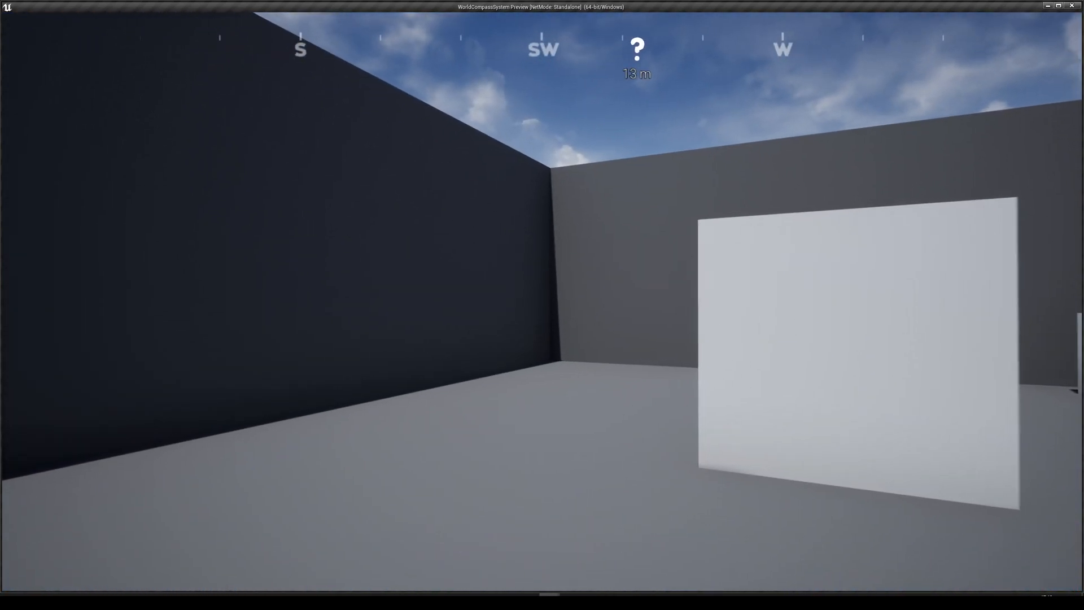
mouse_move(542, 305)
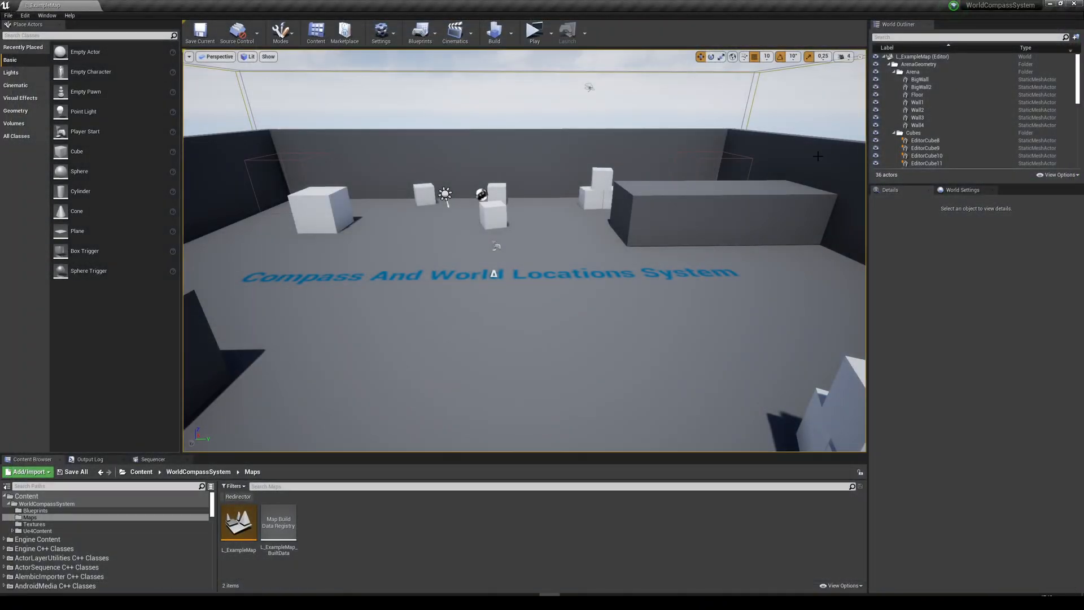
left_click(533, 32)
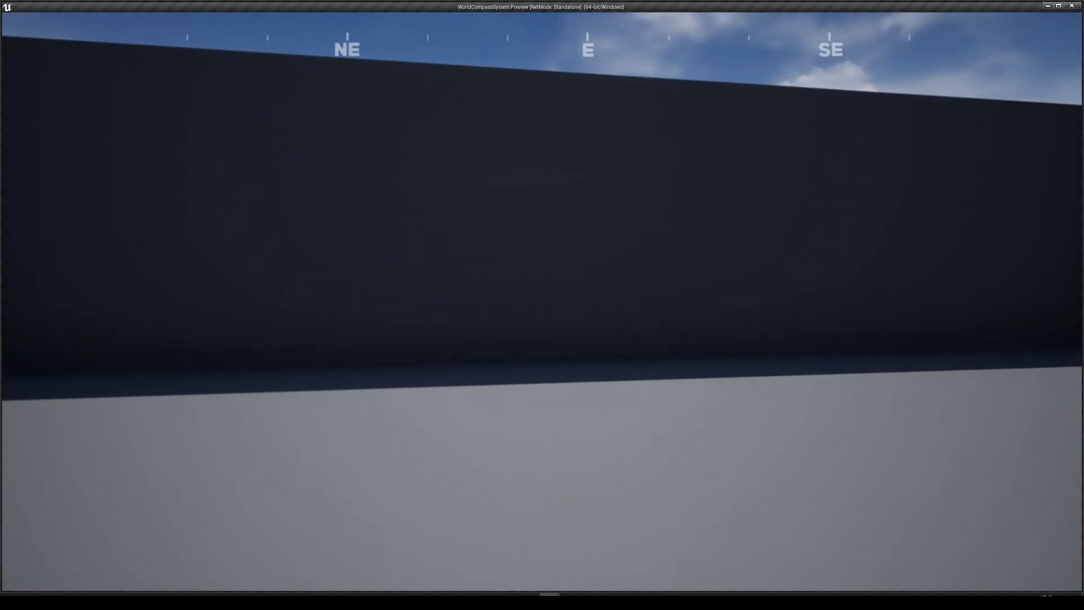
mouse_move(542, 304)
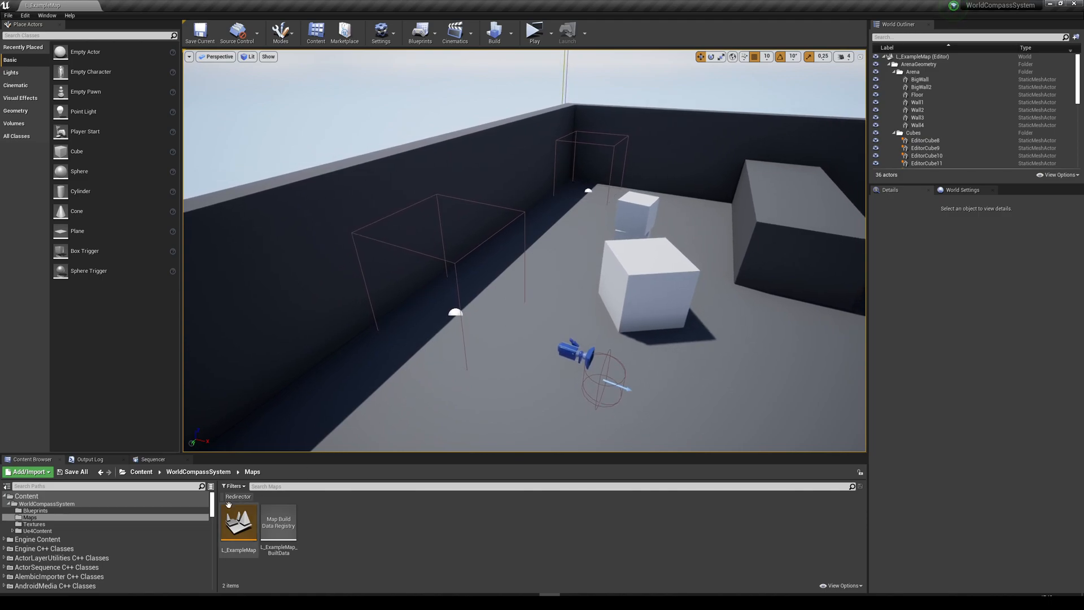
left_click(35, 510)
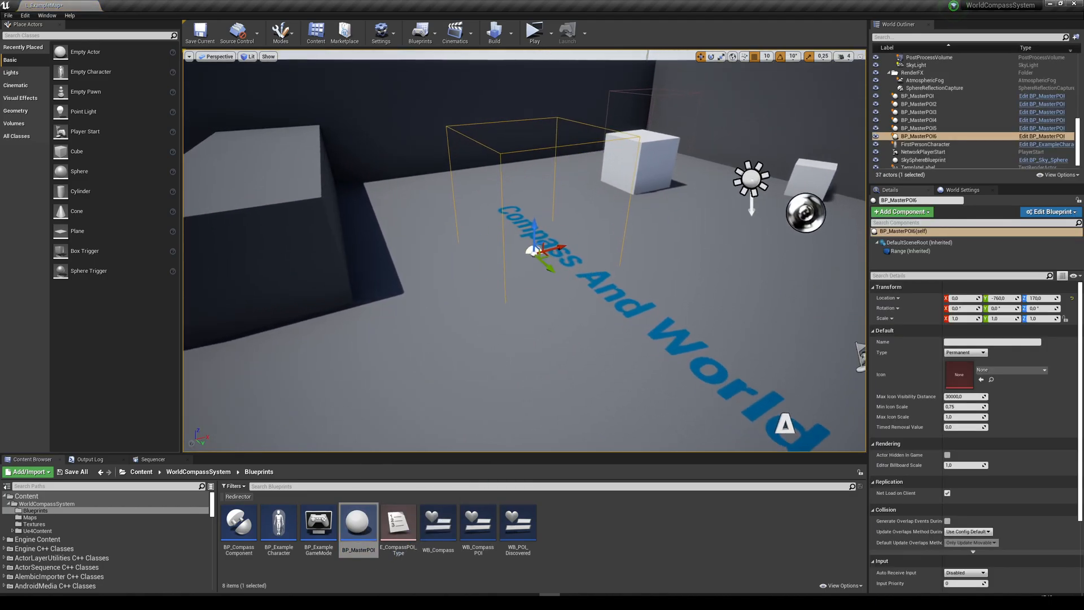
- Set the newly placed BP_MasterPOI's Icon to AICON-Red
left_click(965, 353)
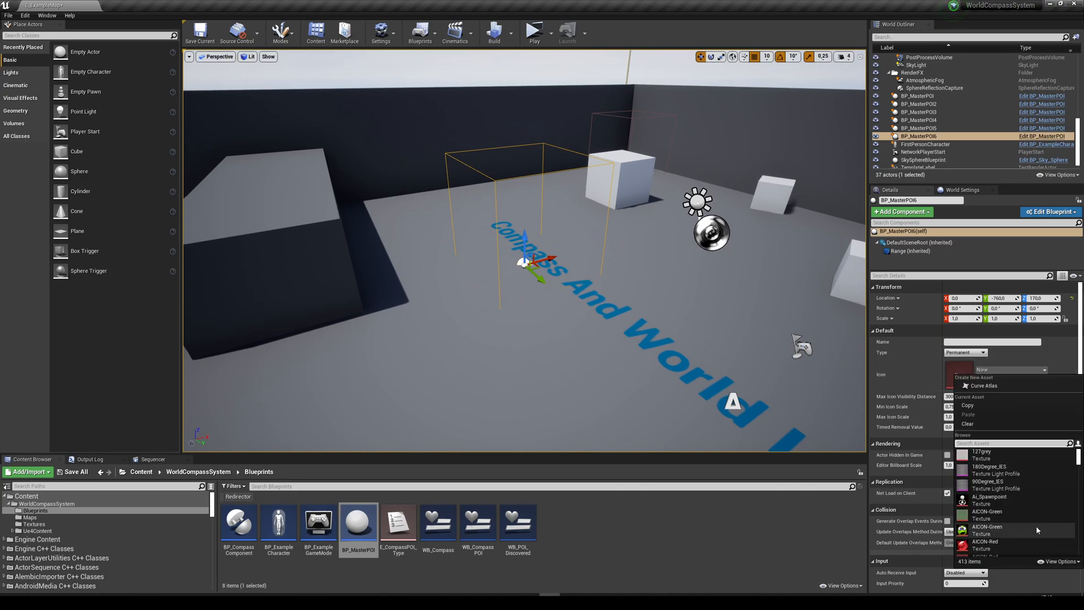
scroll("down", 3)
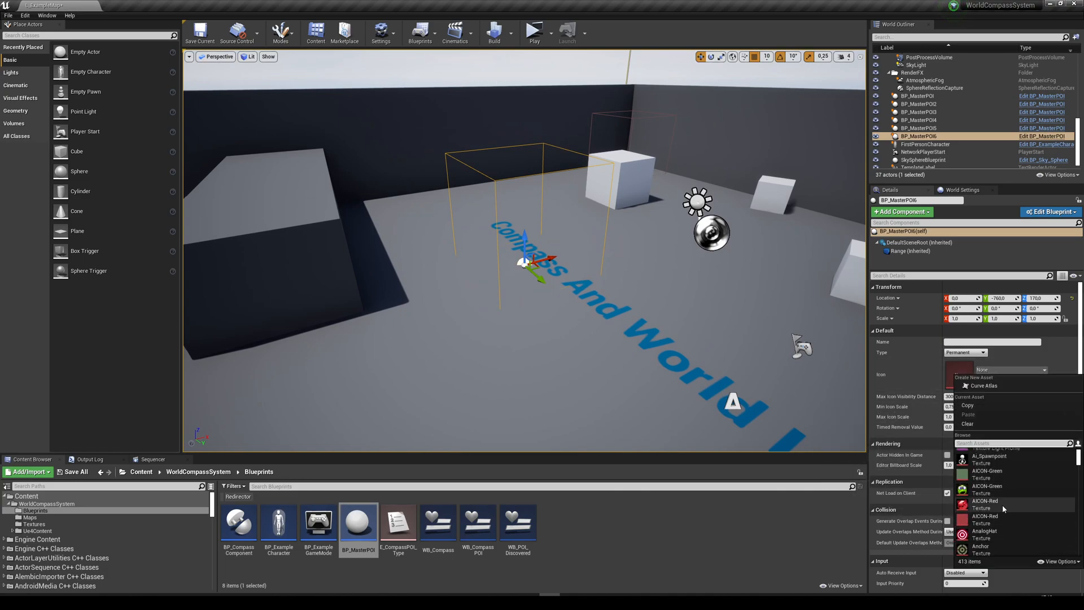
left_click(985, 505)
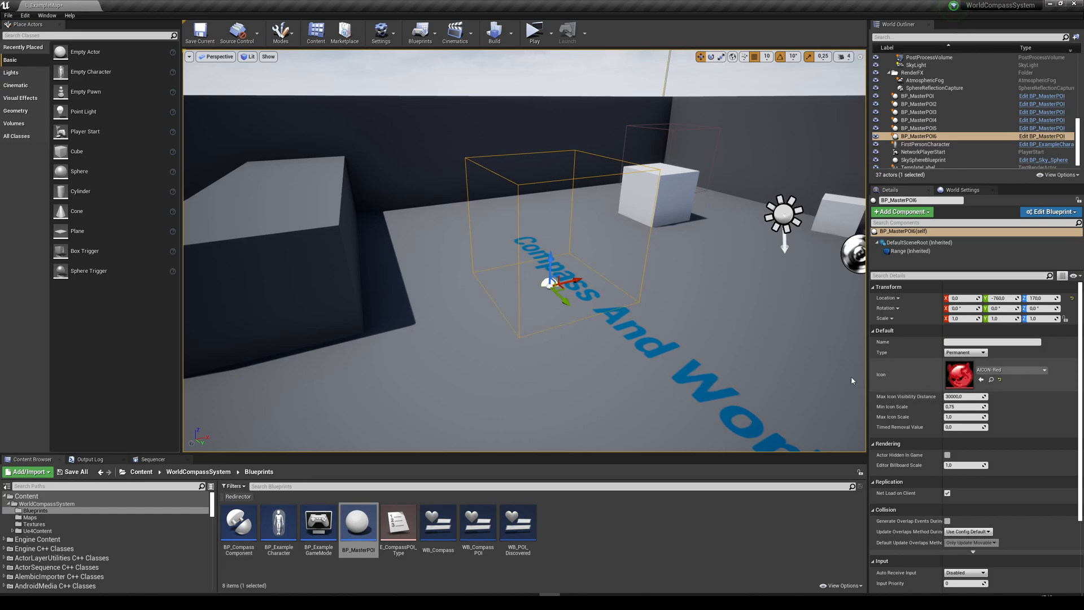
mouse_move(577, 309)
type("1.5")
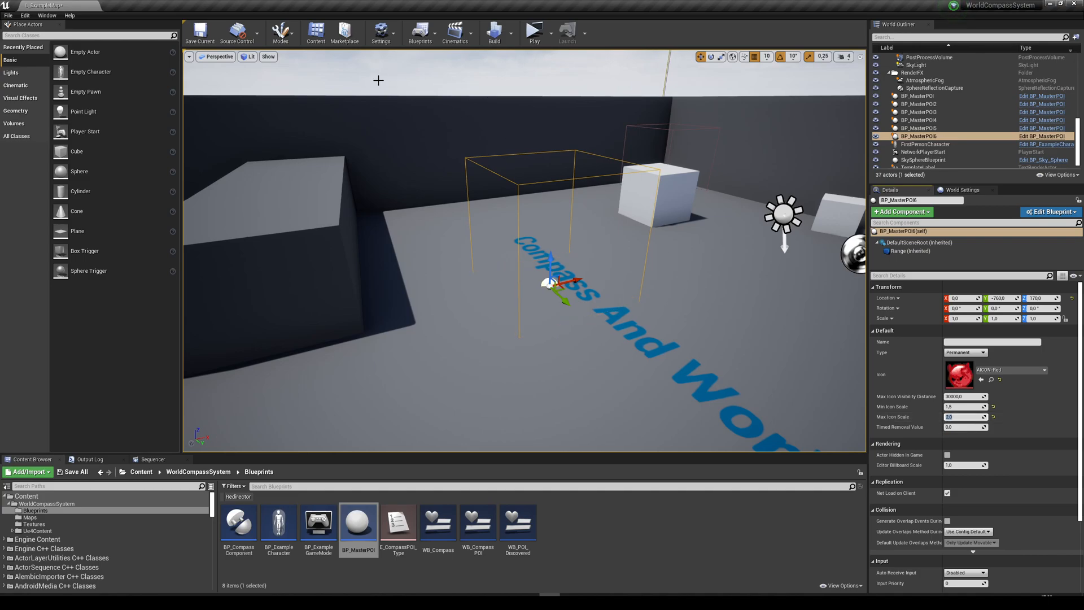
mouse_move(405, 125)
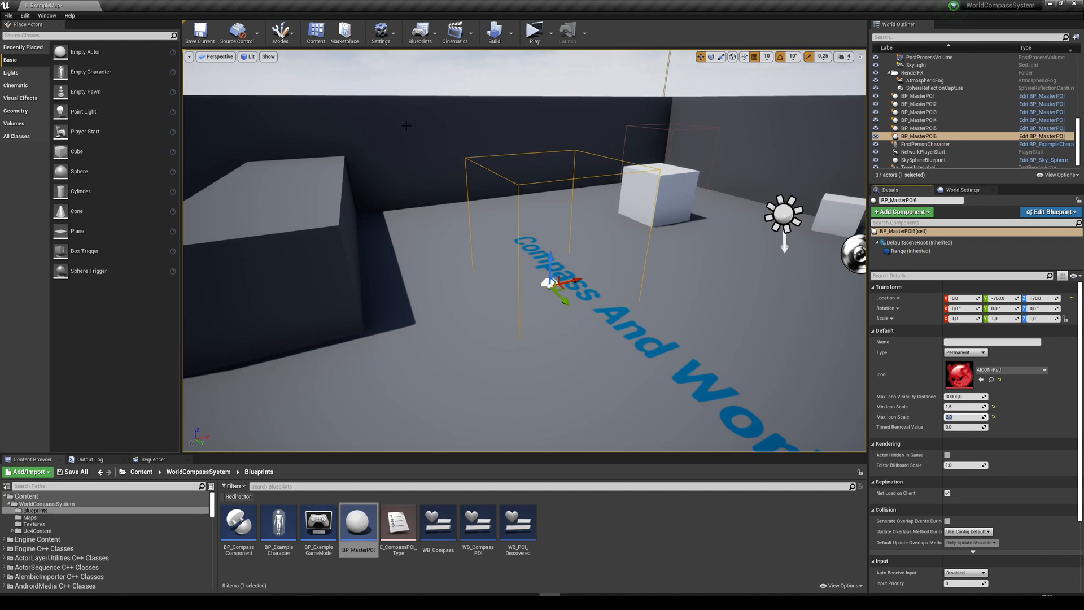
mouse_move(567, 256)
type("1")
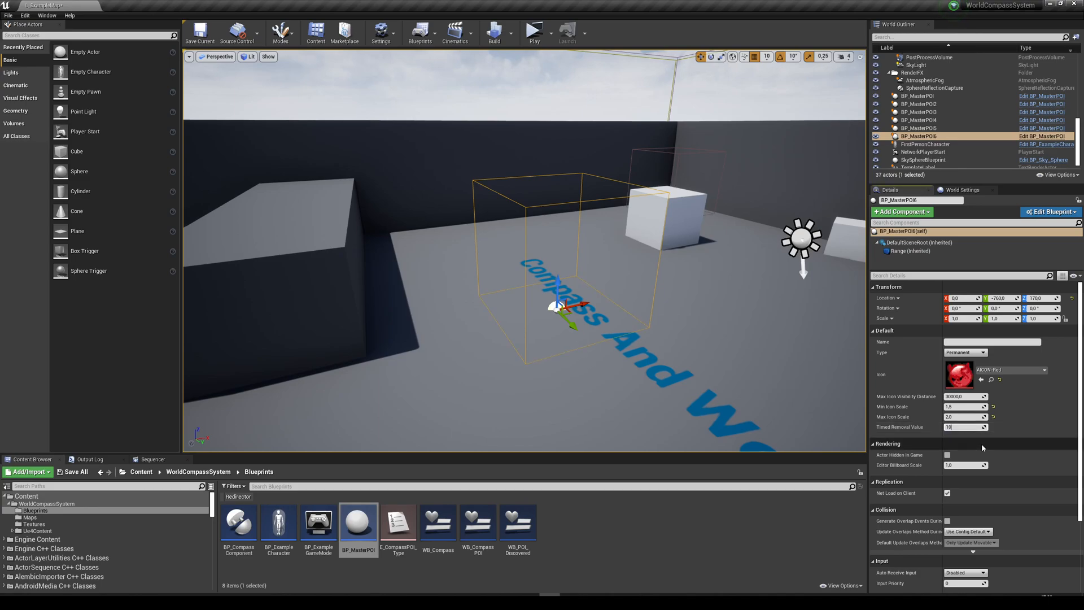
- Confirm the timed removal value, set Type to RemoveAfterDiscovered and name the POI 'Example Area'
left_click(964, 352)
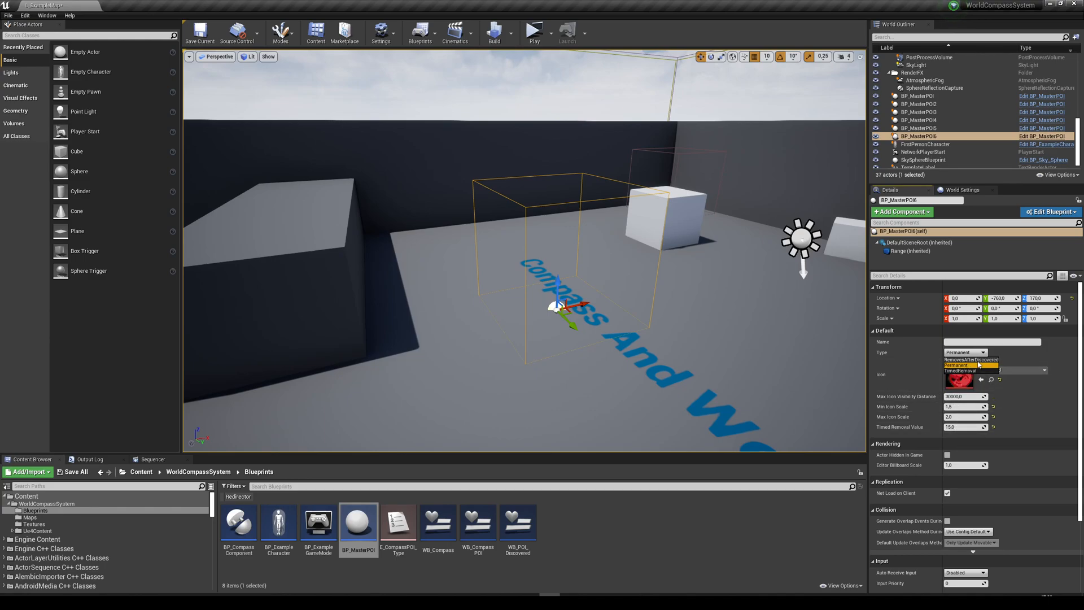
left_click(966, 365)
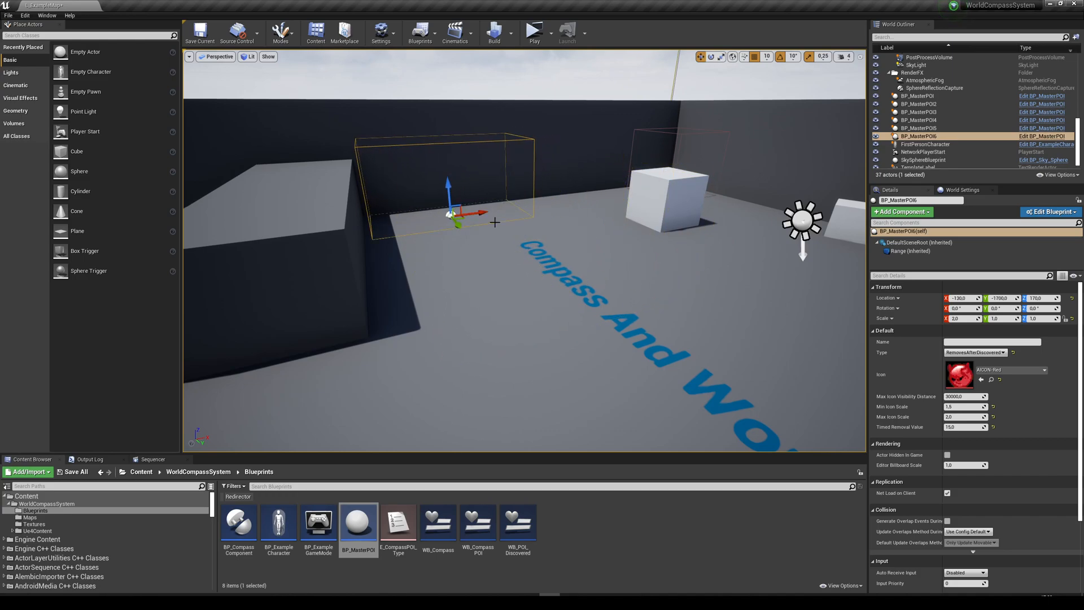
left_click(991, 341)
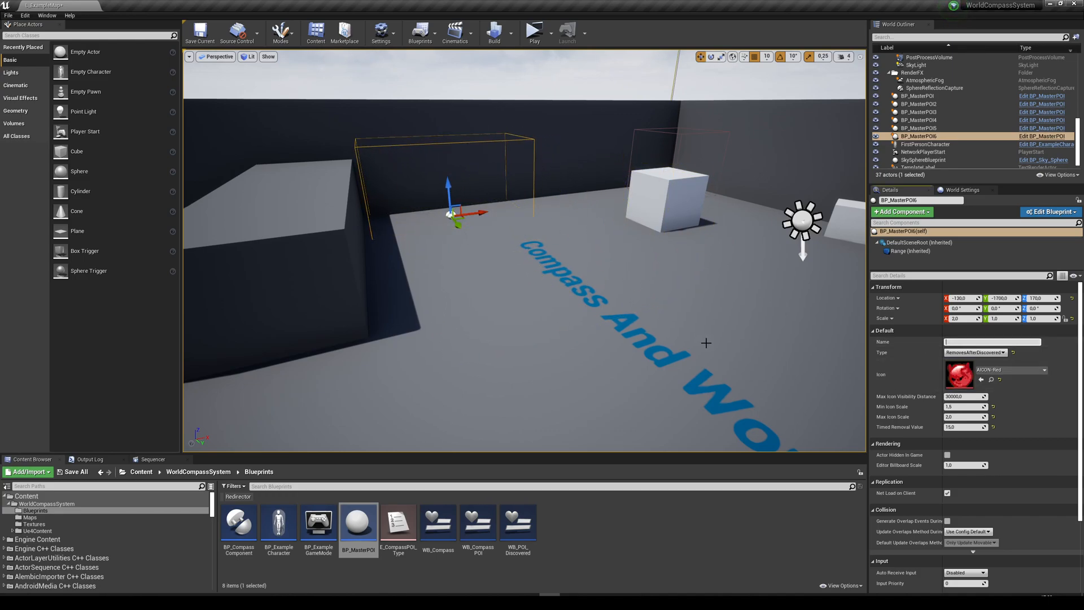
type("Example Area")
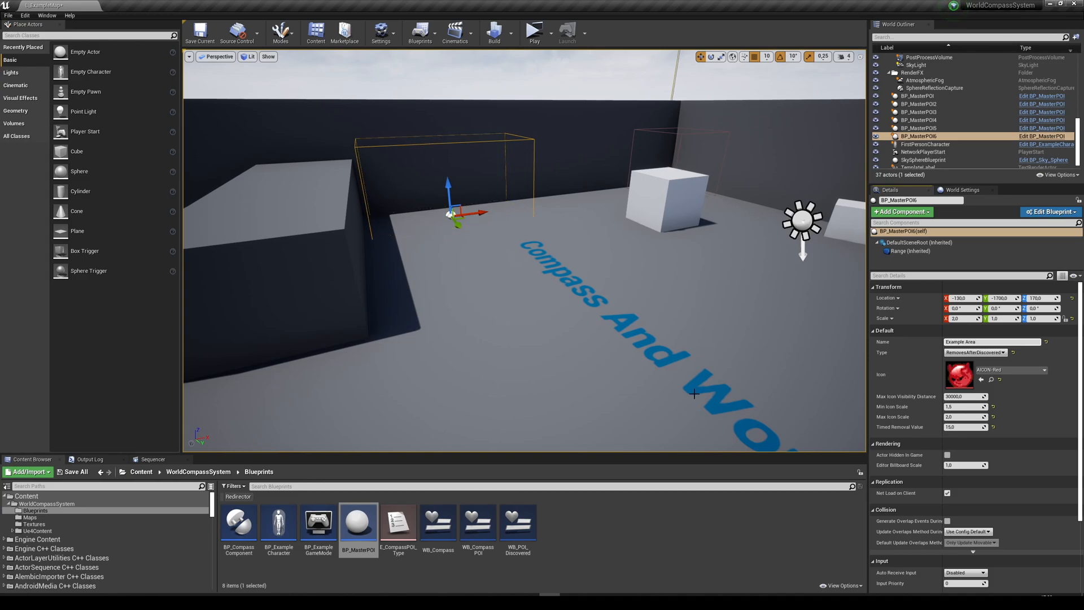
mouse_move(533, 32)
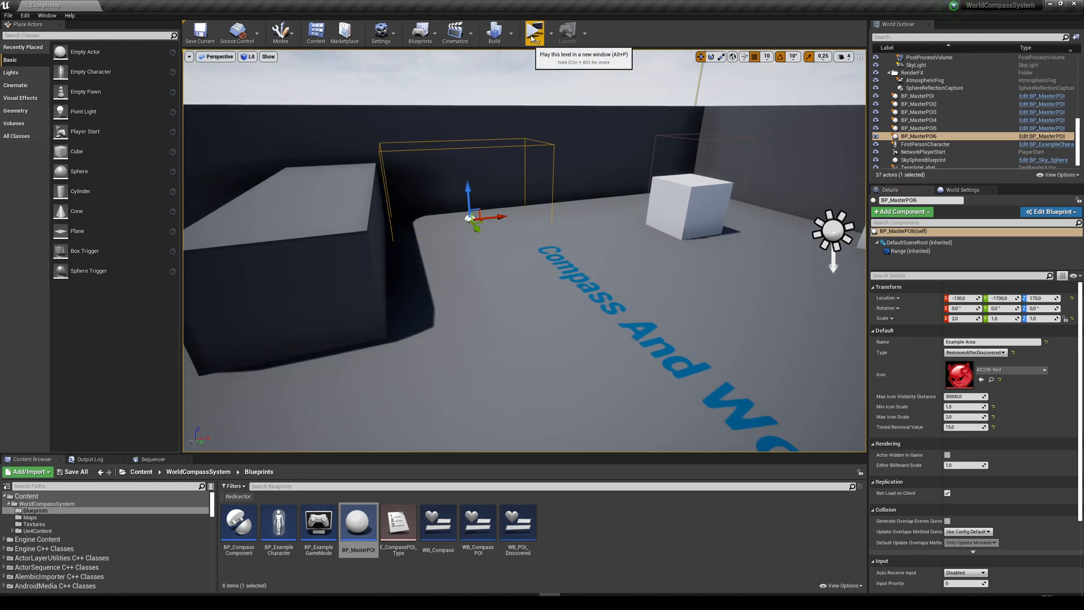
- Play-test the level with the new Example Area POI
left_click(533, 32)
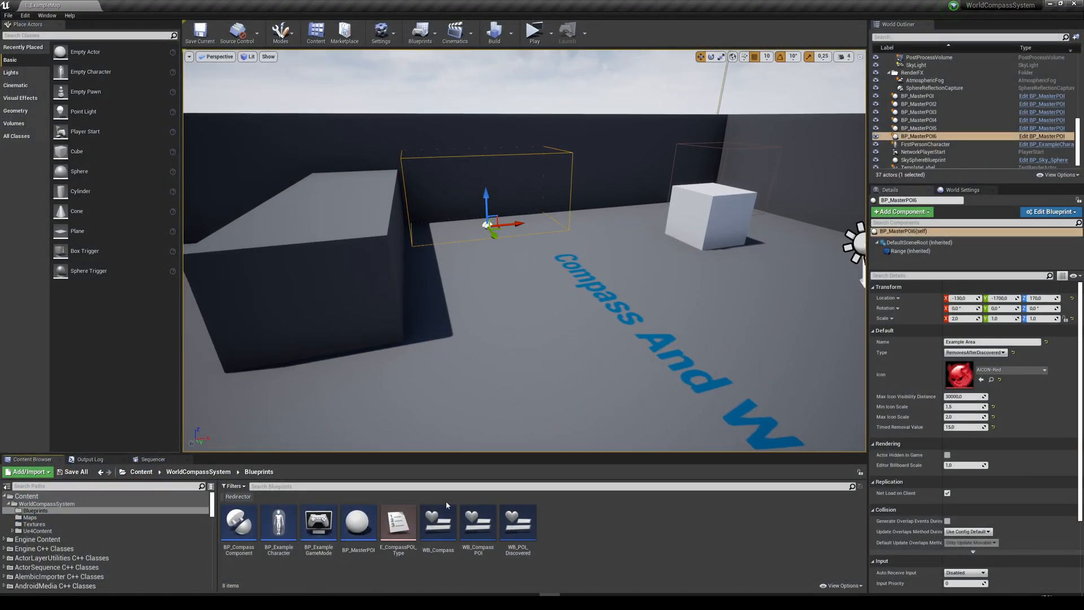
mouse_move(319, 522)
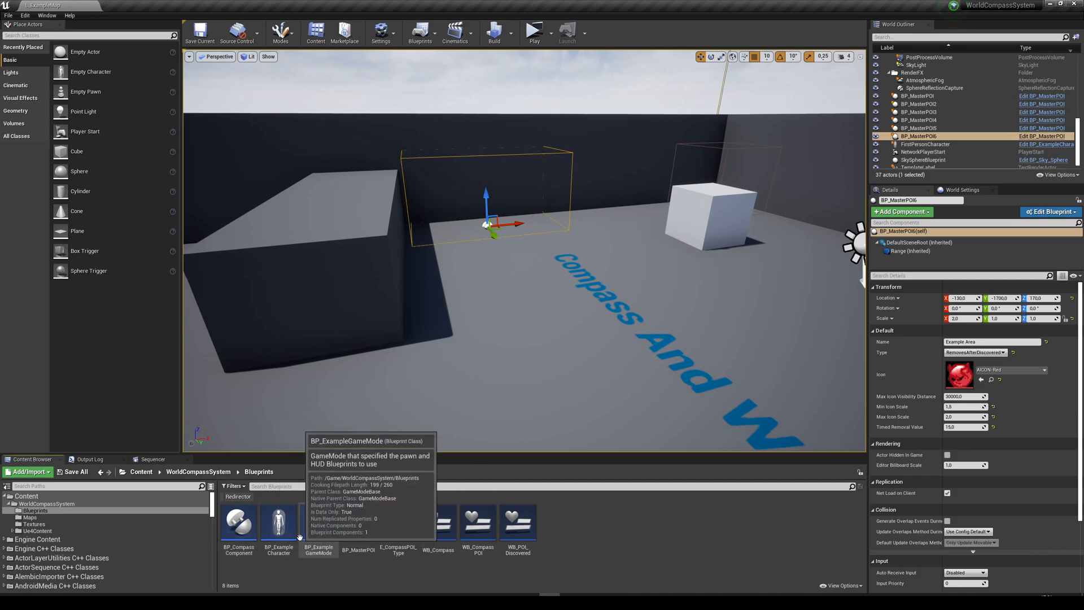
mouse_move(278, 521)
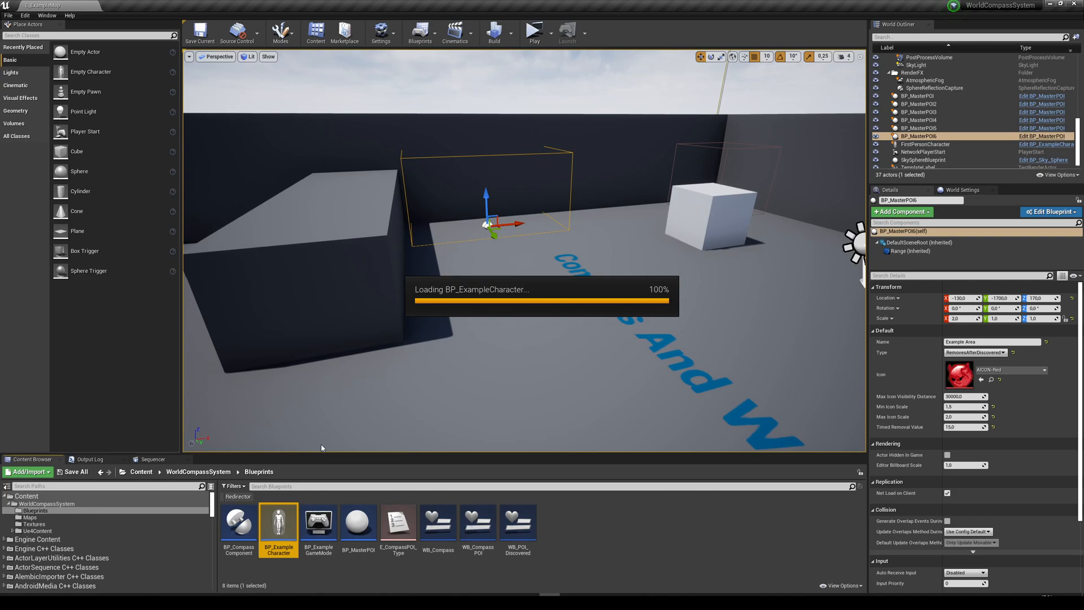
- Inspect BP_ExampleCharacter's event graph, search 'compass', then return to the level and deselect the asset
double_click(279, 522)
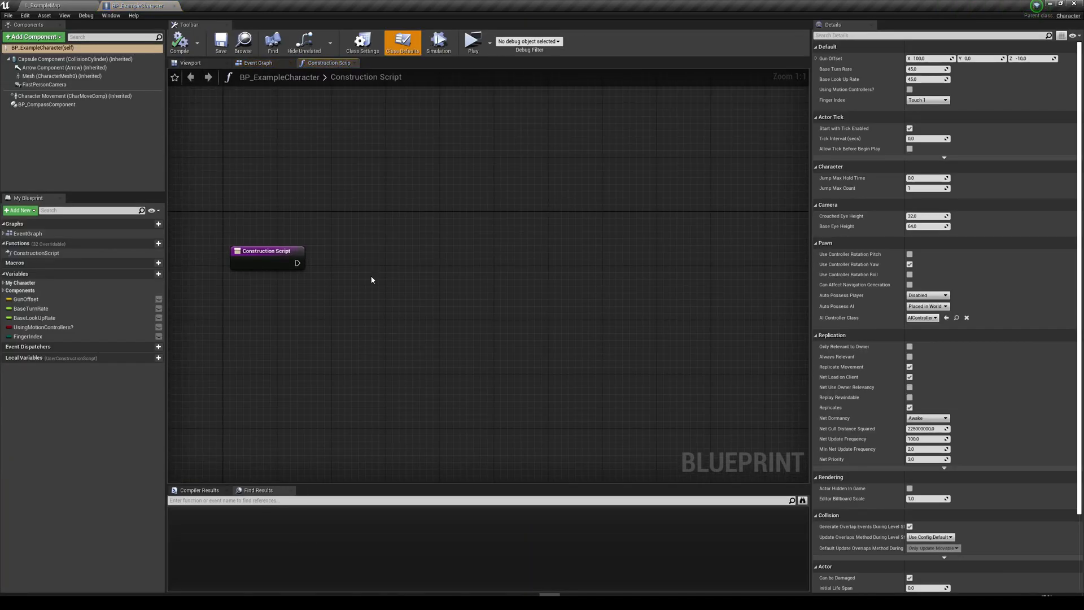
left_click(257, 64)
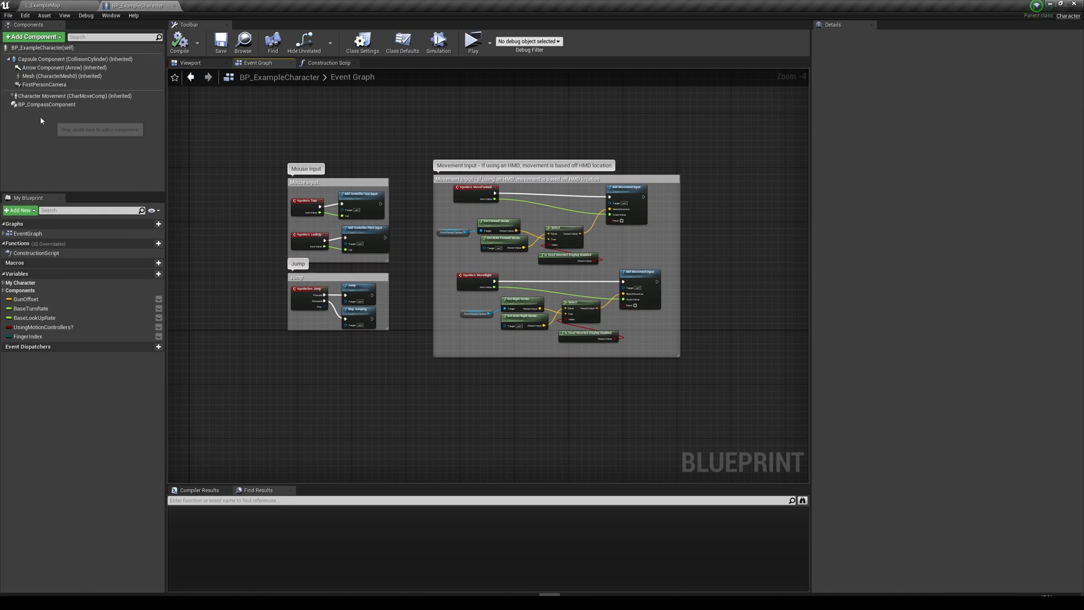
mouse_move(31, 36)
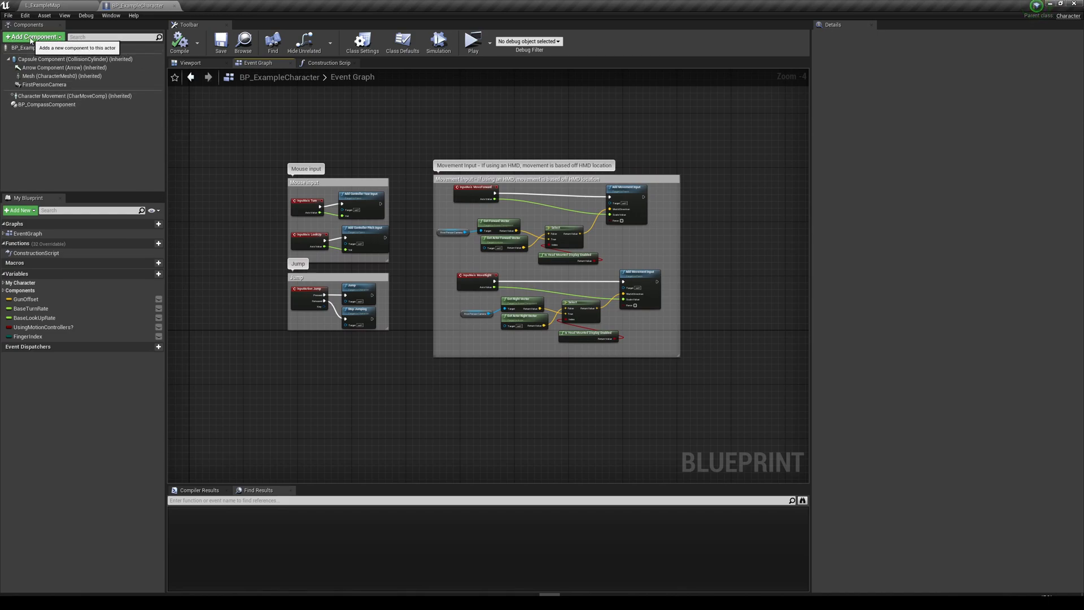
type("compass")
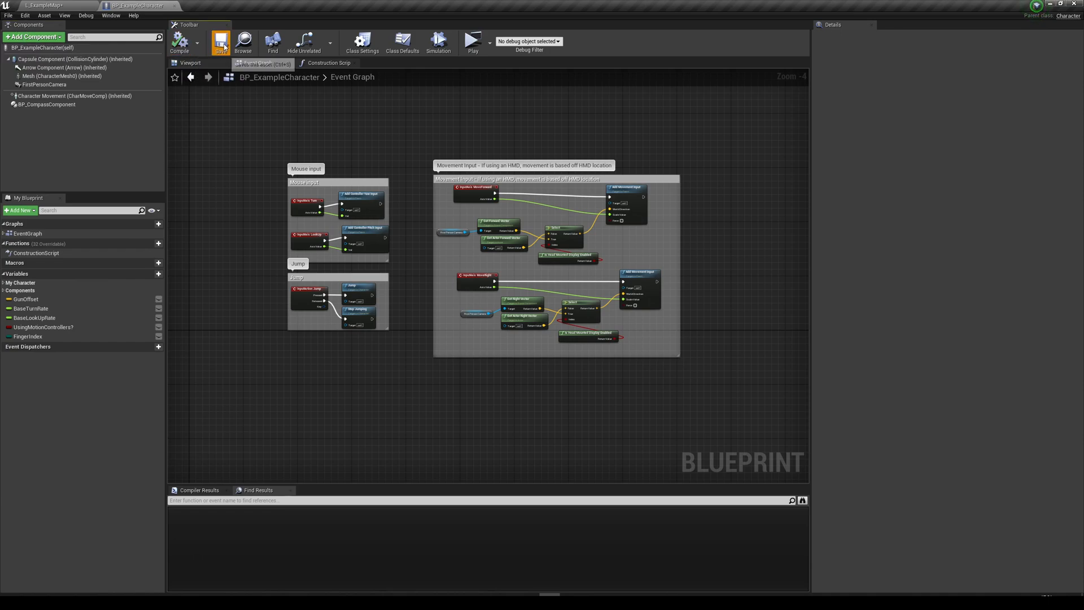
left_click(45, 6)
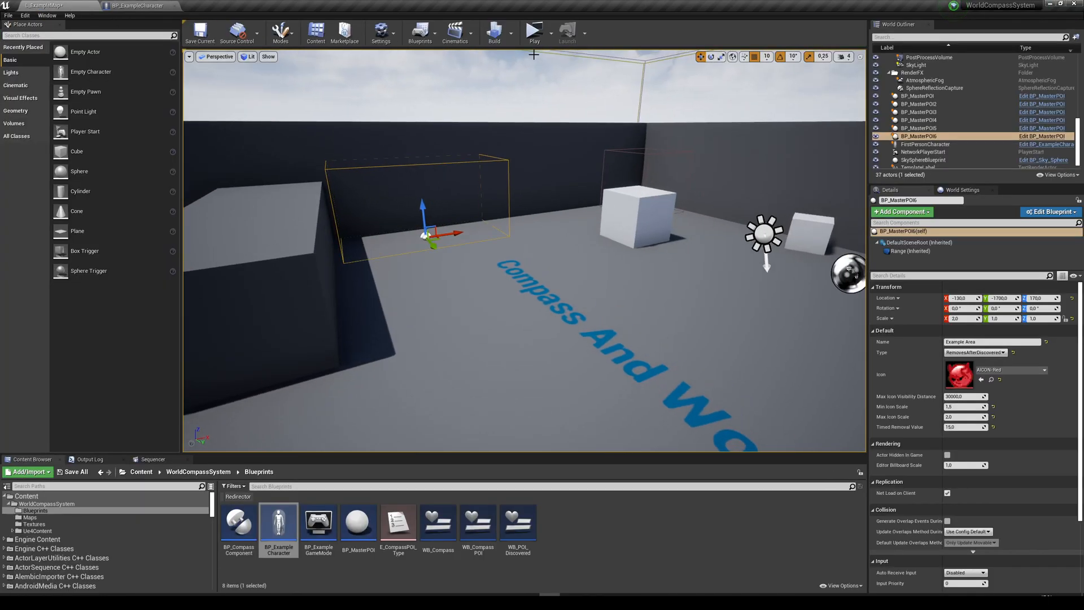
left_click(602, 561)
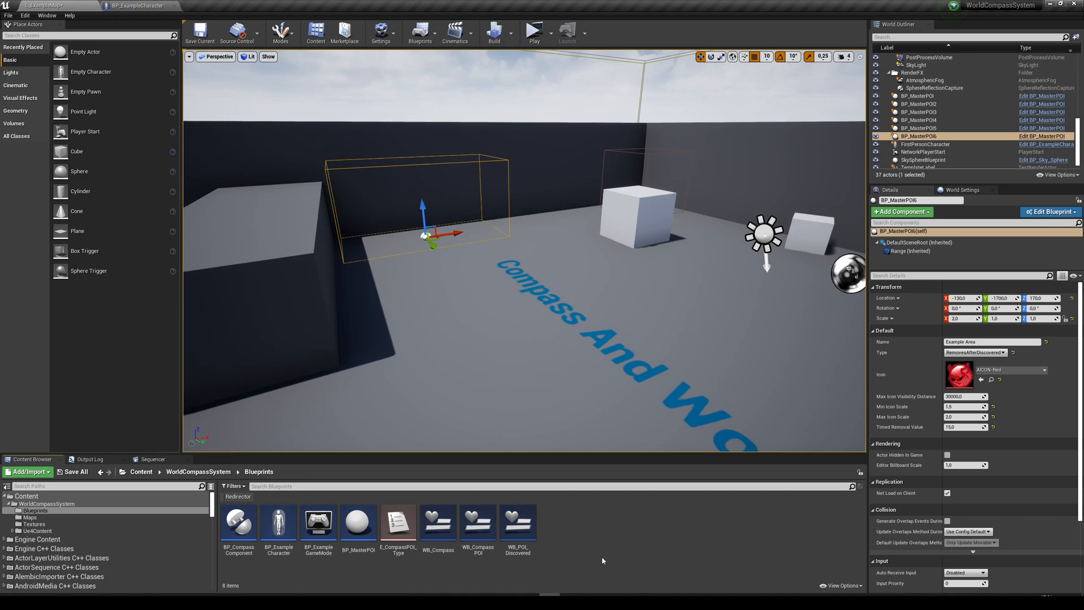
mouse_move(607, 543)
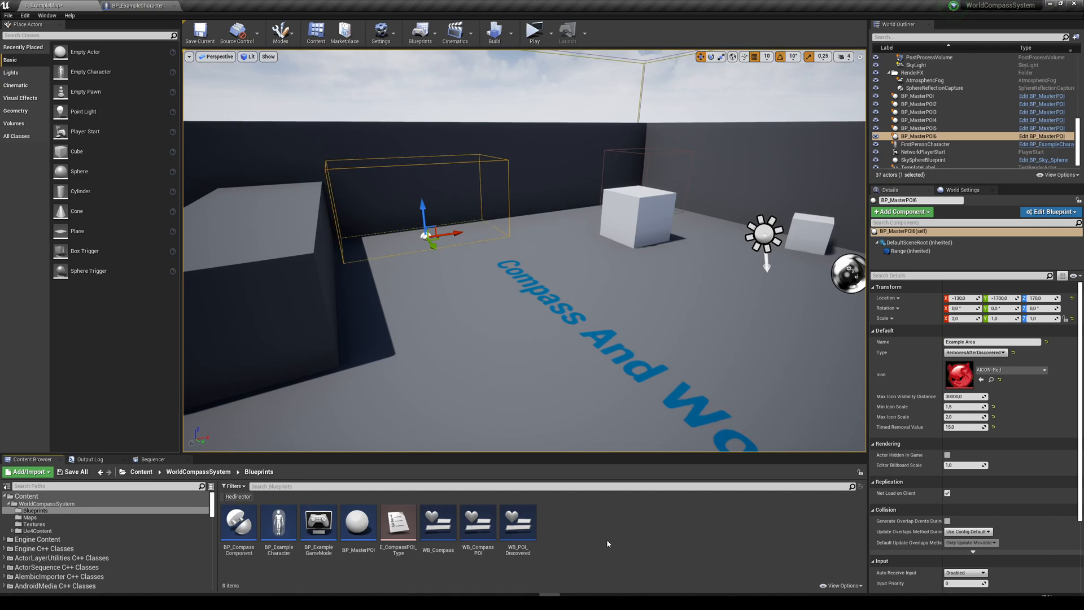
- Inspect WB_Compass's CompassCanvas and CompassImage in the Hierarchy, then return to ExampleMap
double_click(438, 522)
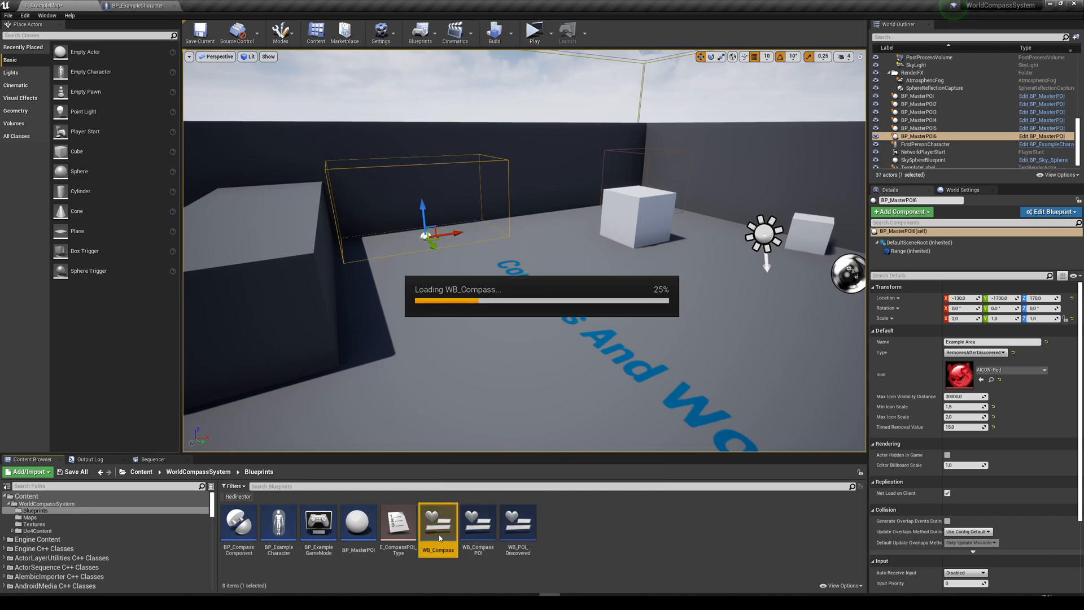
double_click(437, 521)
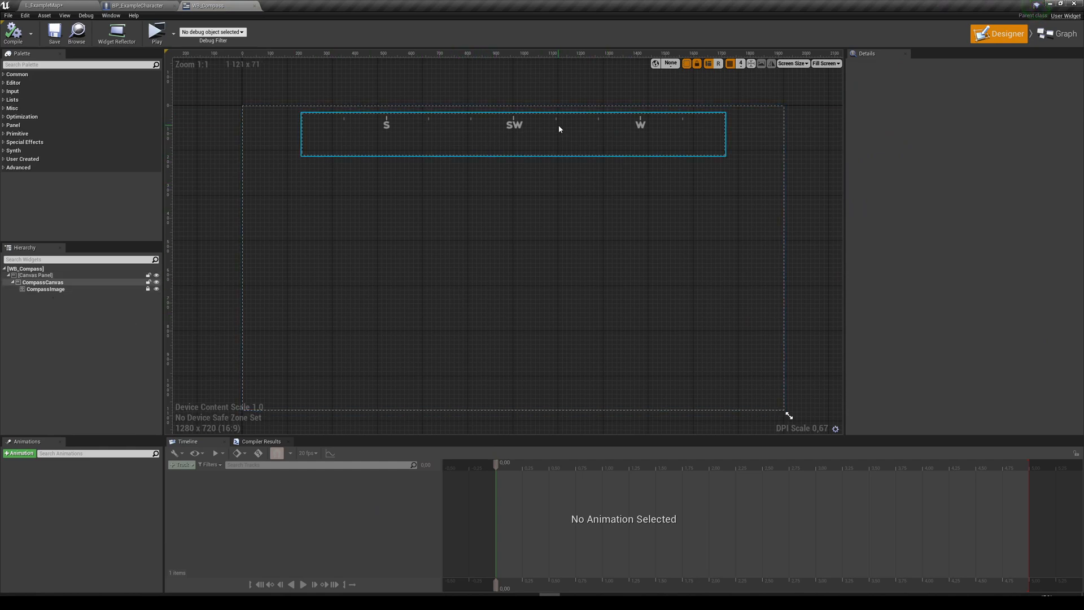
left_click(45, 289)
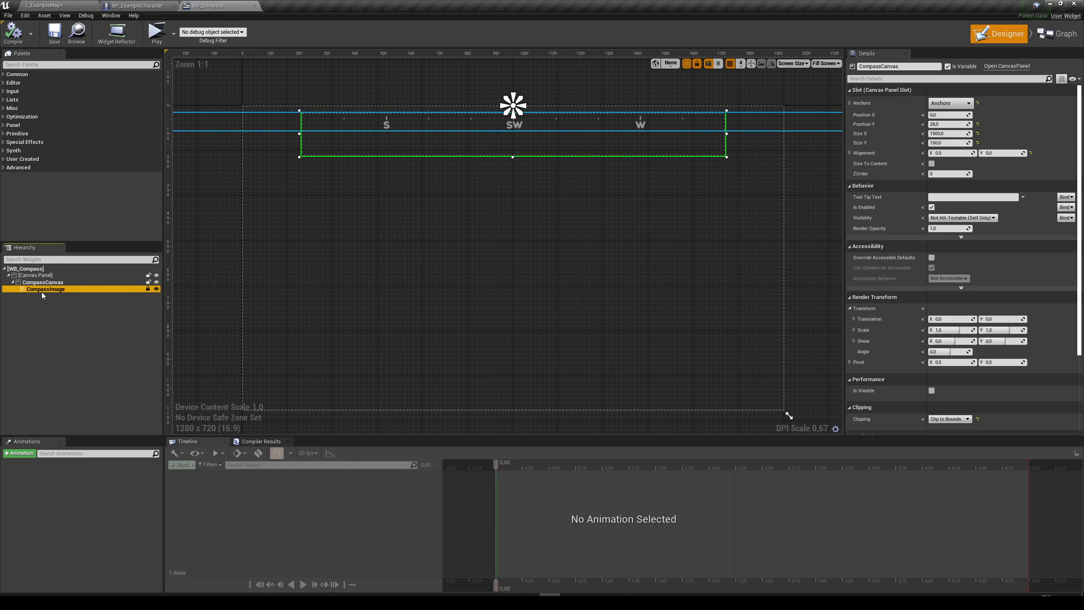
left_click(45, 289)
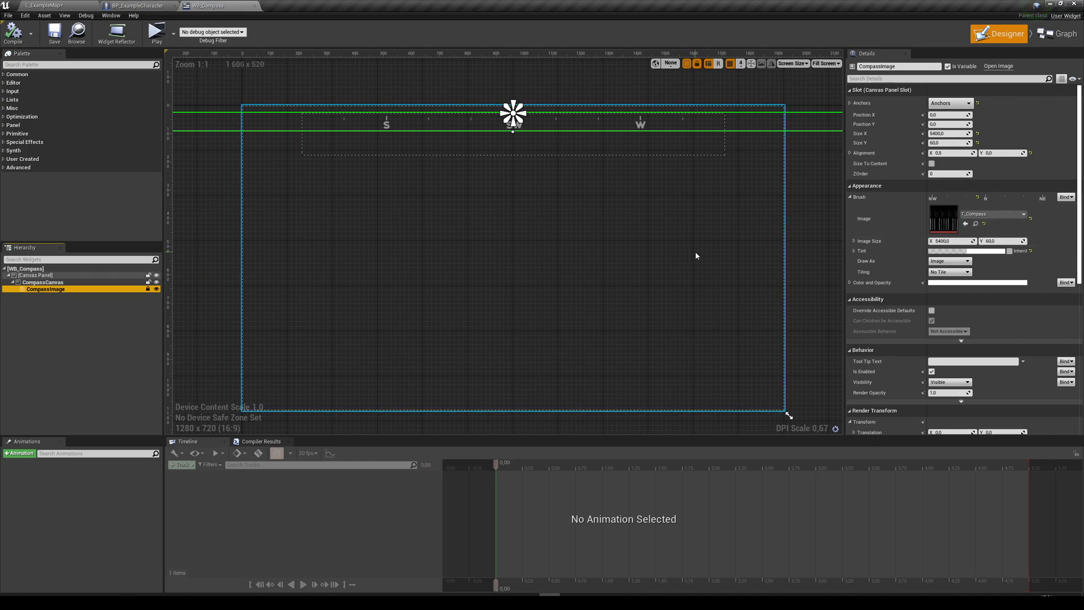
left_click(45, 6)
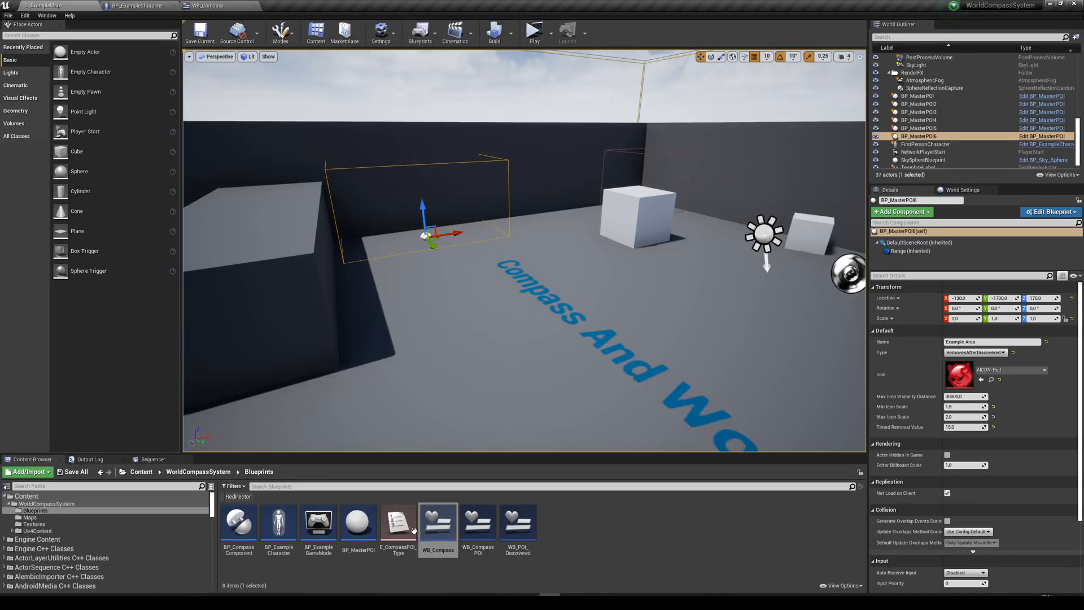
- View WB_POI_Discovered's 'You Discovered X' layout in the Designer, then return to ExampleMap
double_click(518, 522)
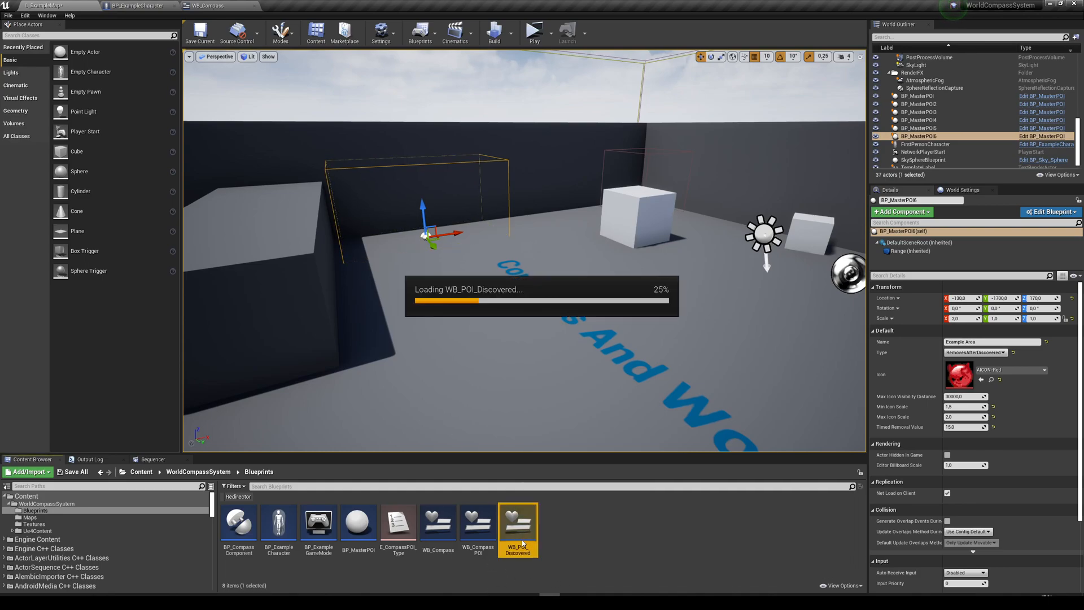
double_click(517, 523)
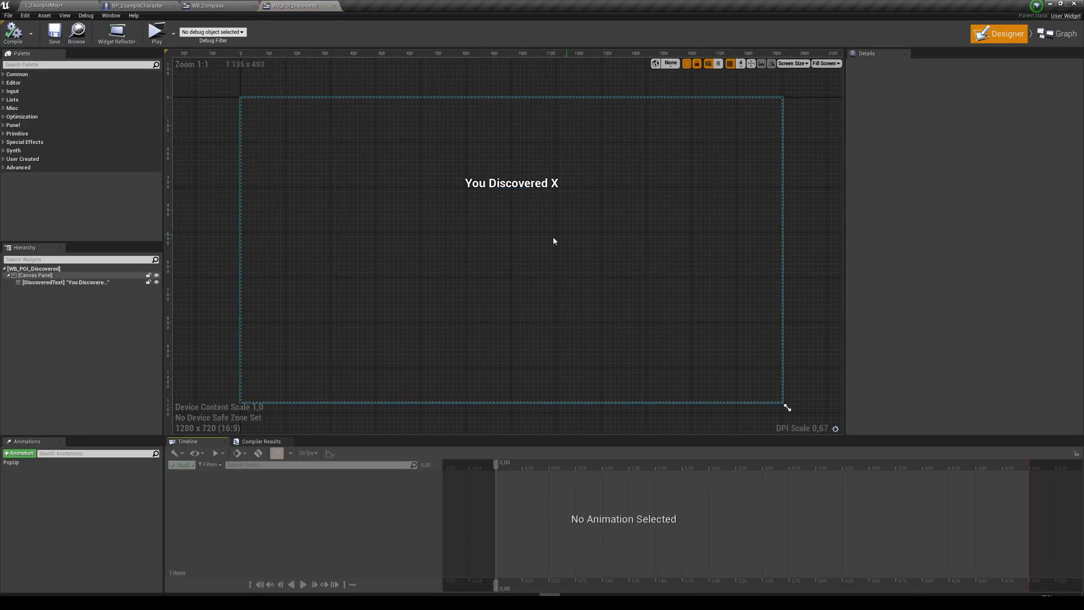
left_click(46, 5)
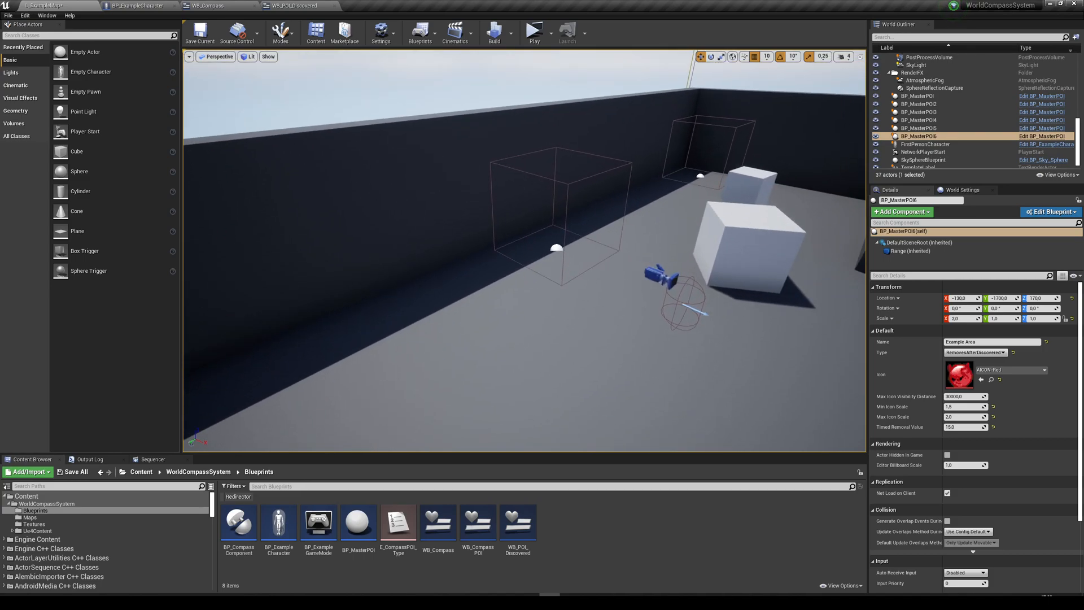
- Select the Objective Ping POI, then switch to BP_ExampleCharacter's event graph for the SpawnActor node
left_click(919, 128)
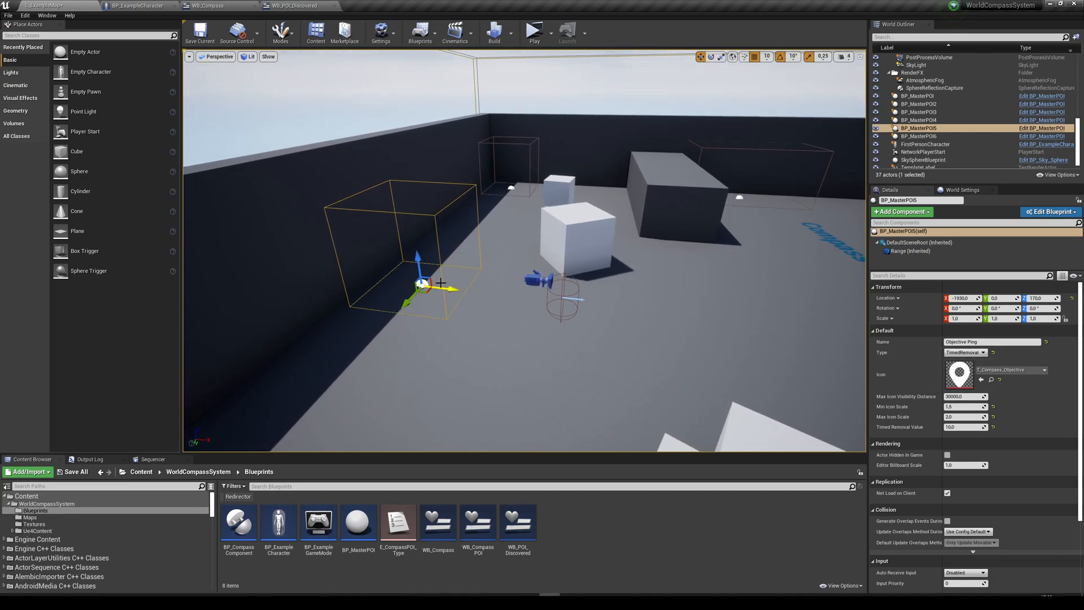
left_click(358, 522)
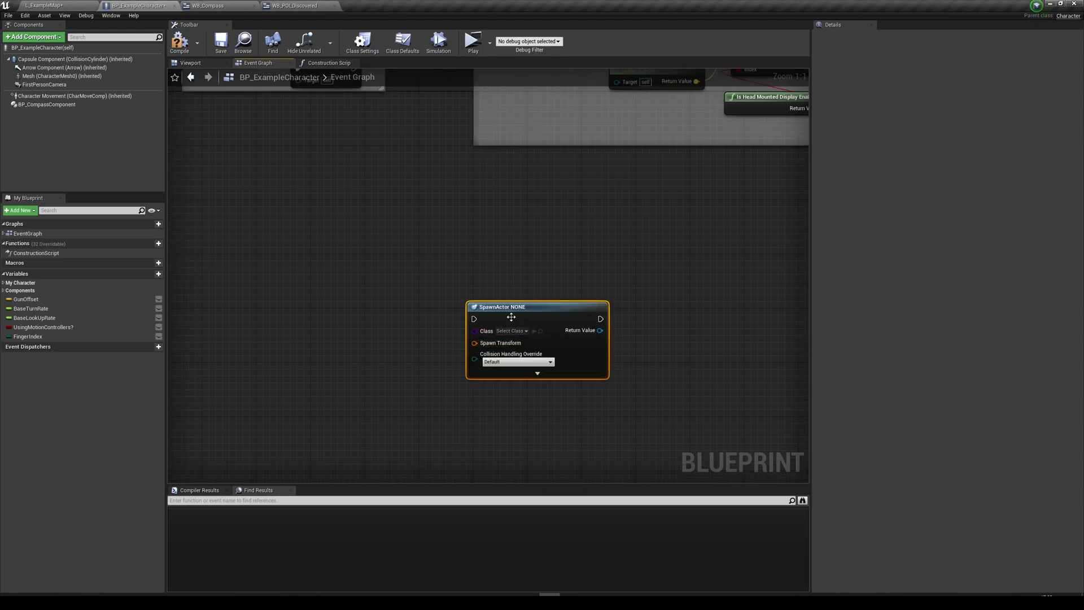
- Set the SpawnActor node's Class to BP_MasterPOI via a 'master' search, then return to the level
left_click(511, 331)
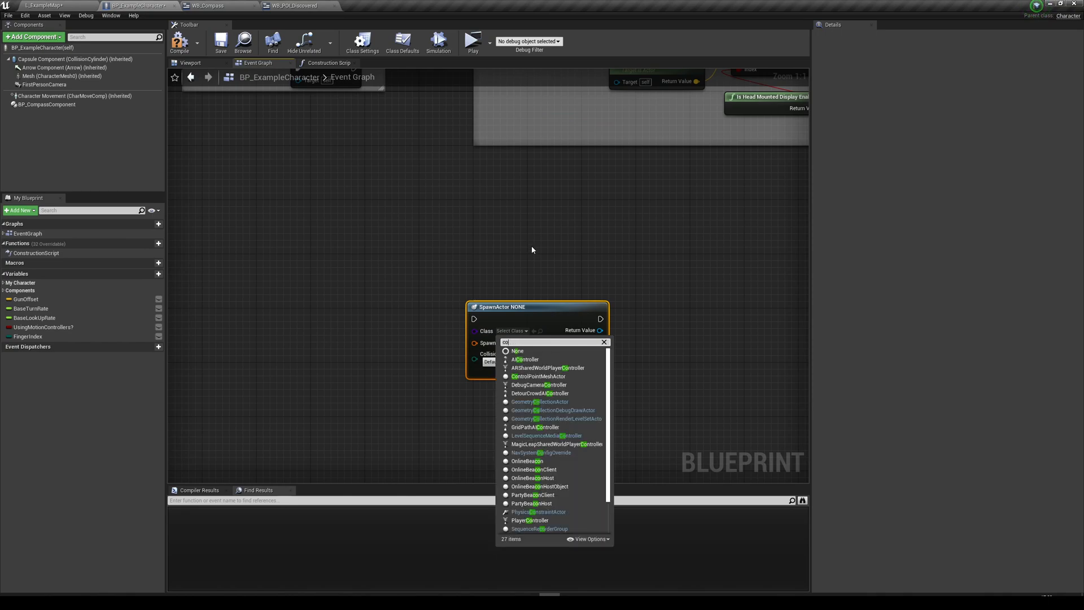
type("master")
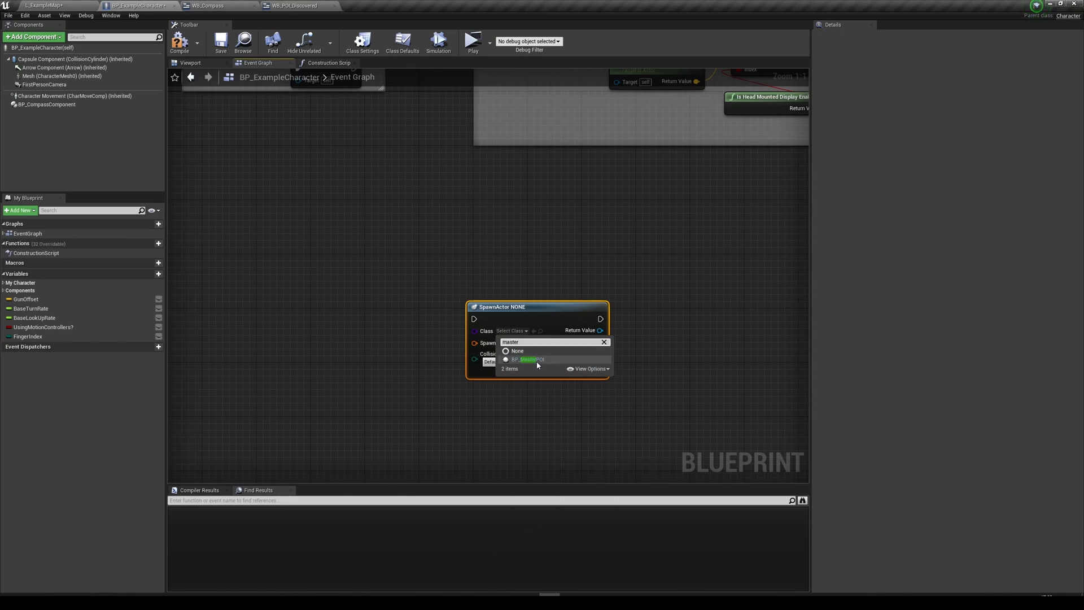
left_click(528, 359)
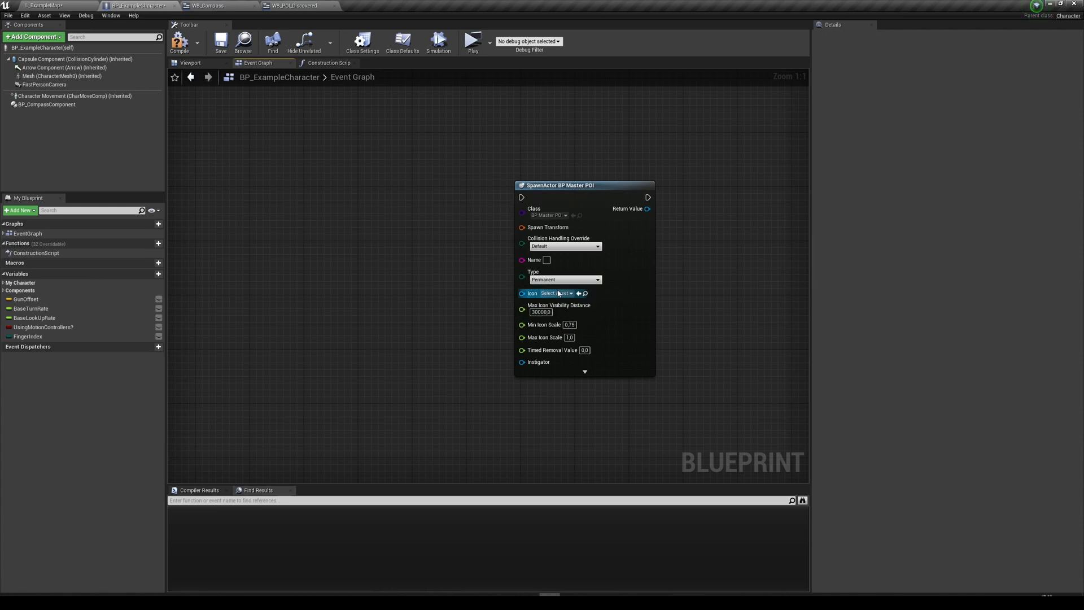
left_click(42, 6)
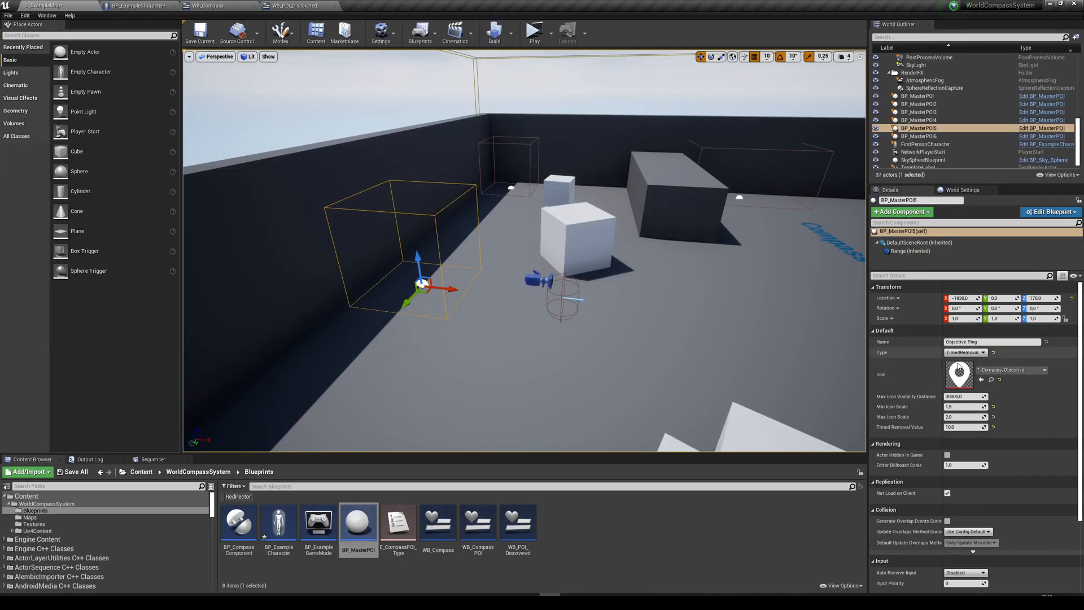
left_click(135, 6)
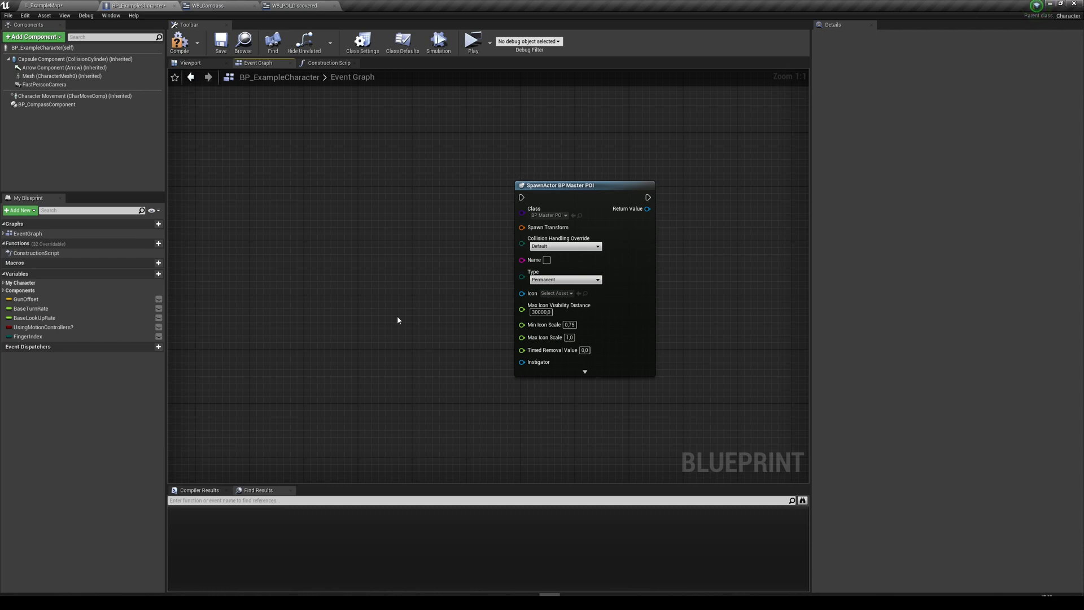
left_click(42, 6)
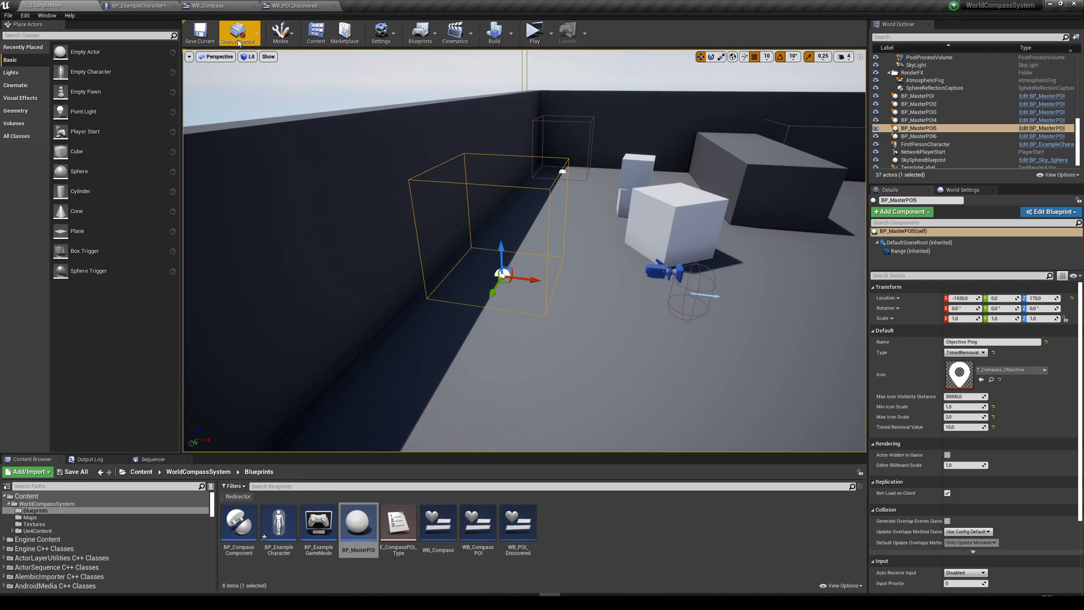
- Add a DestroyActor node targeting the spawned BP_MasterPOI's Return Value, then return to ExampleMap
left_click(138, 6)
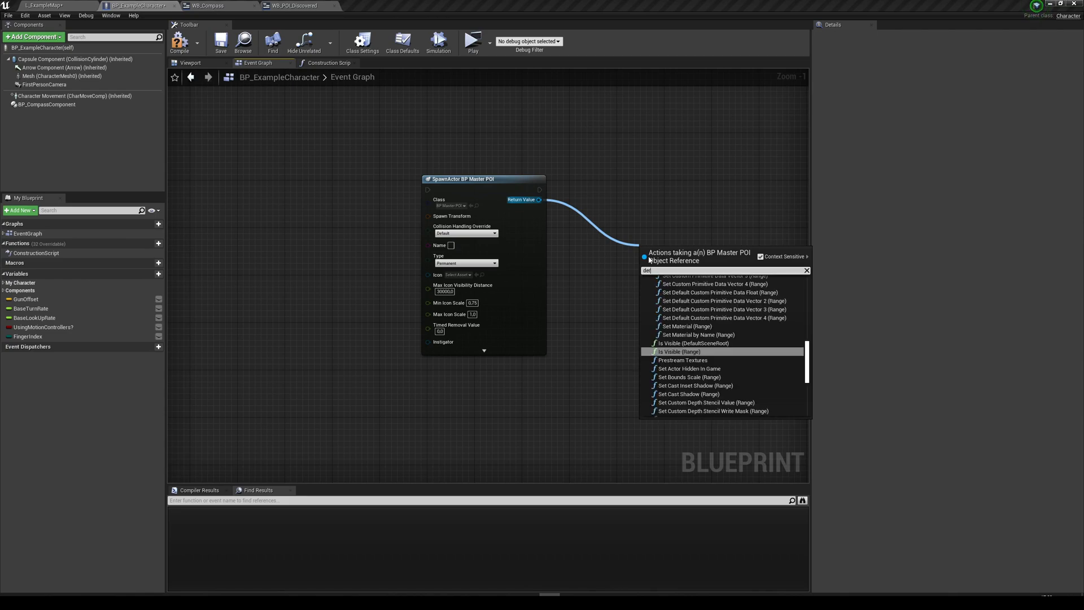
left_click(678, 351)
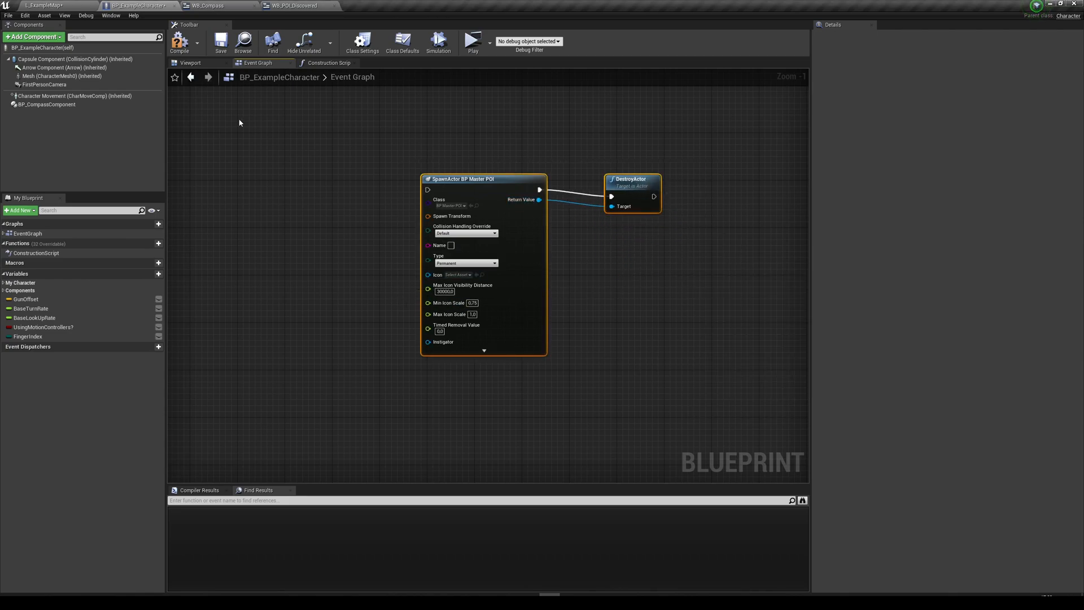
left_click(41, 5)
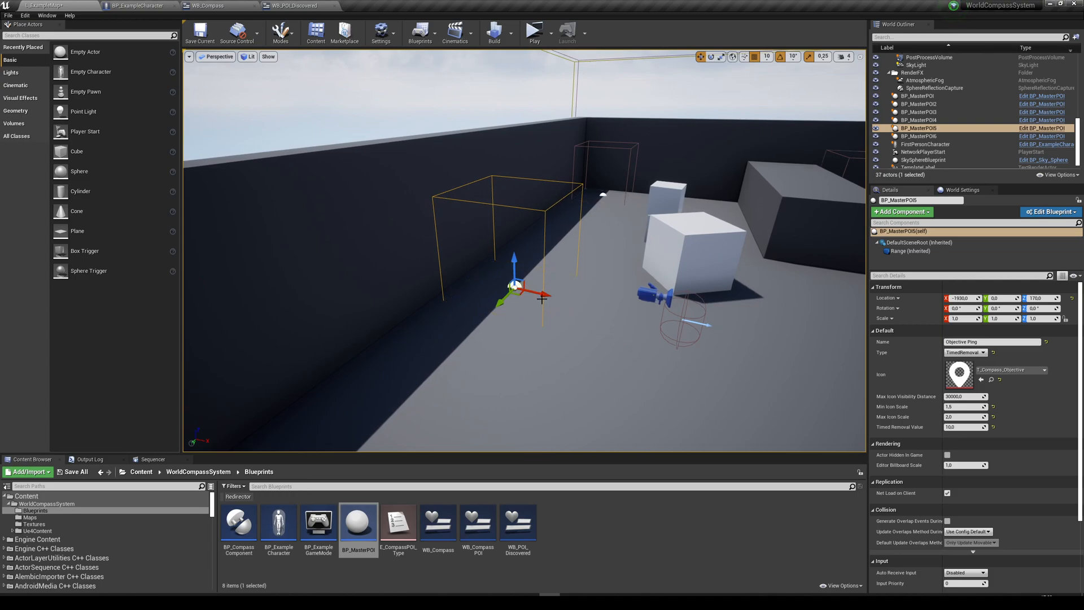
mouse_move(729, 285)
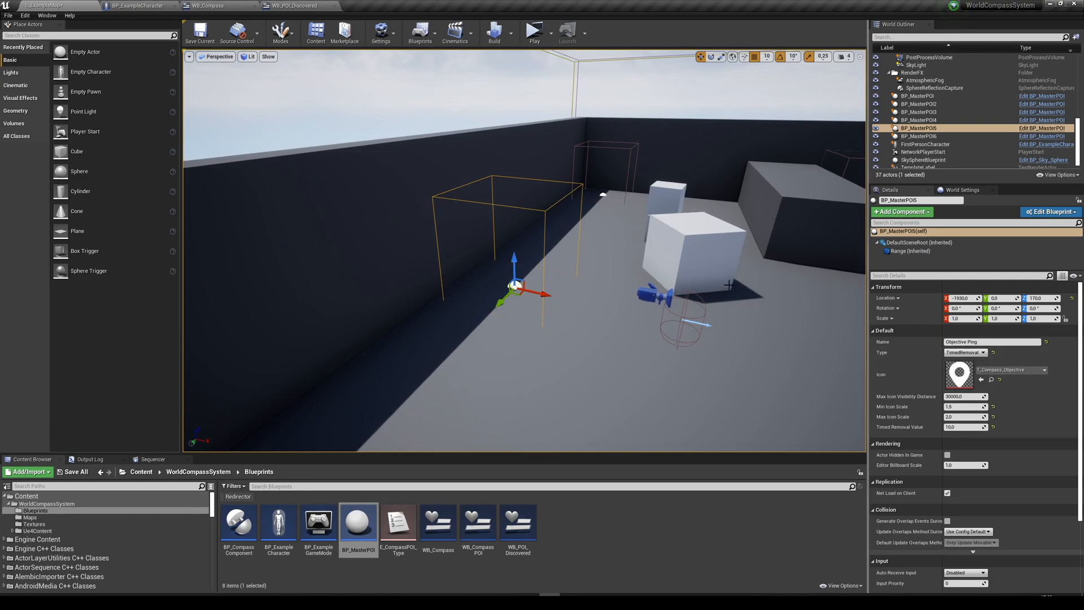